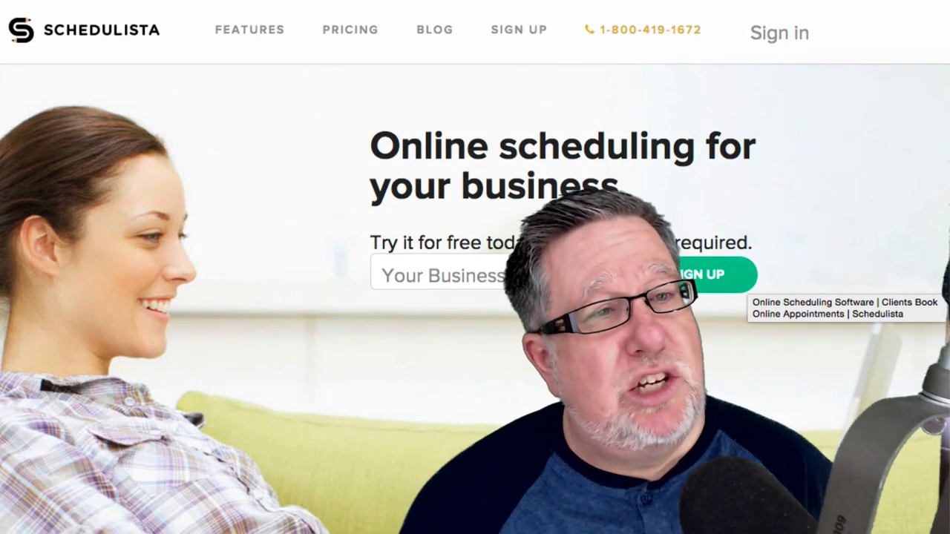
Scroll the Schedulista home page down to the $19 single and $39 multi provider pricing
scroll("down", 3)
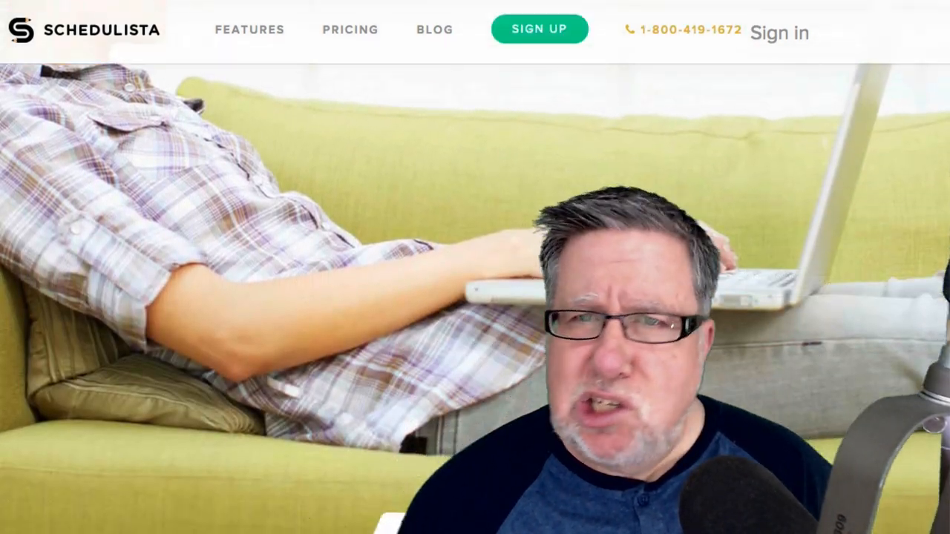
scroll("down", 3)
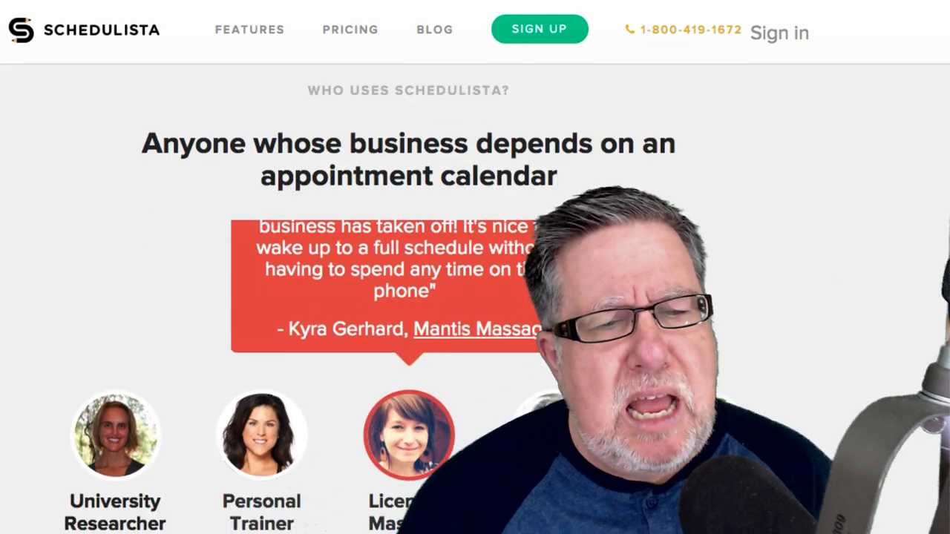
scroll("down", 3)
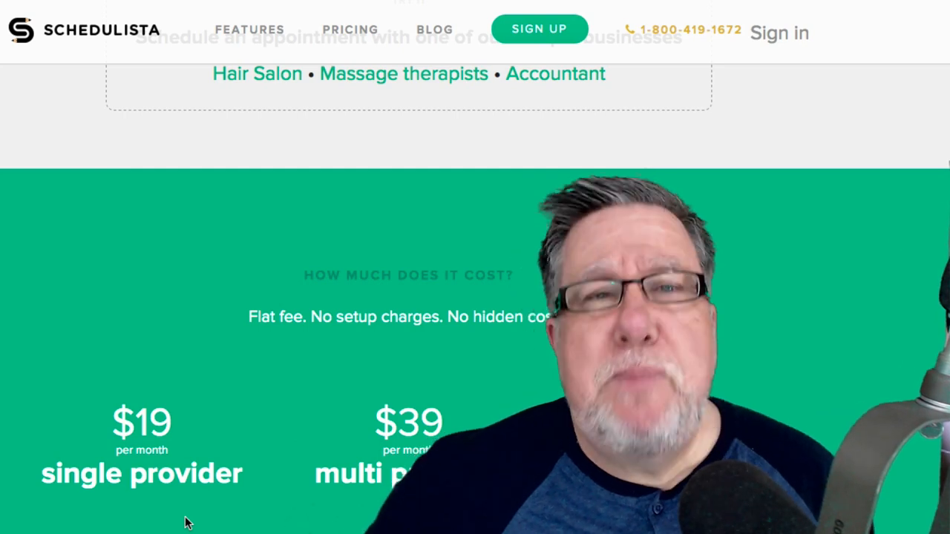
mouse_move(126, 333)
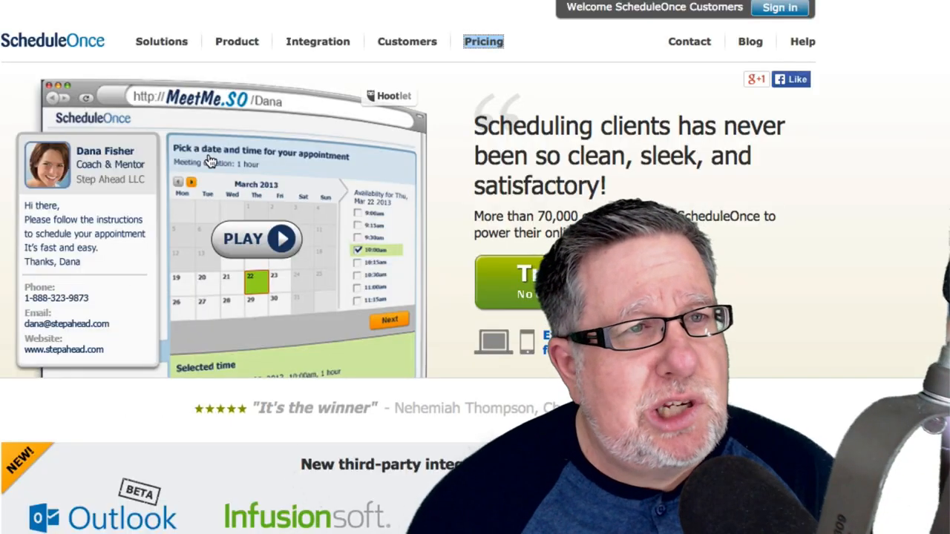
mouse_move(230, 198)
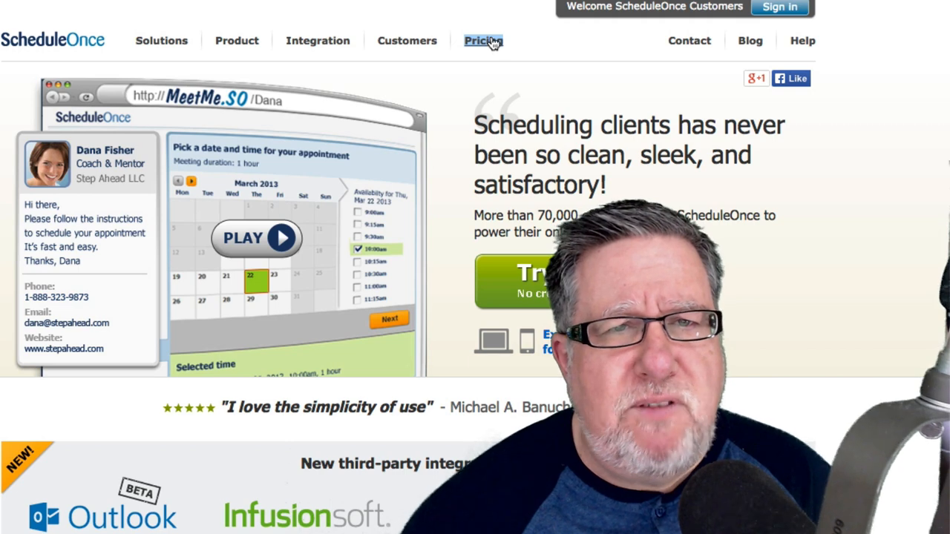
View the Pricing plan comparison and read the Booking with approval feature explanation
left_click(484, 42)
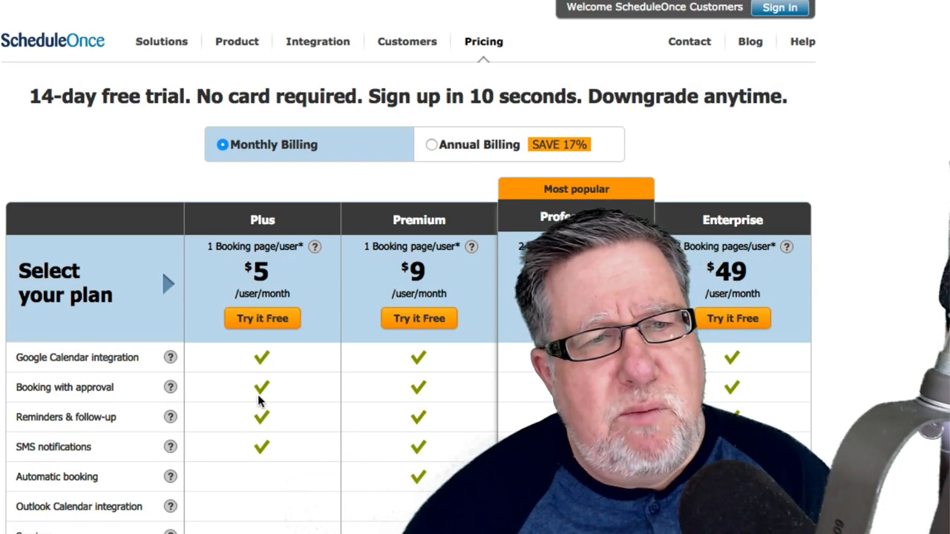
scroll("down", 3)
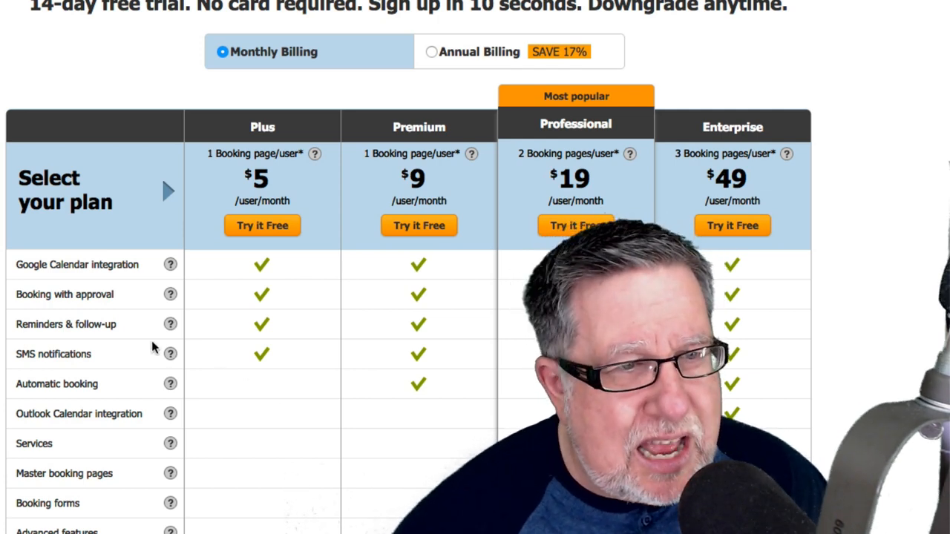
left_click(170, 294)
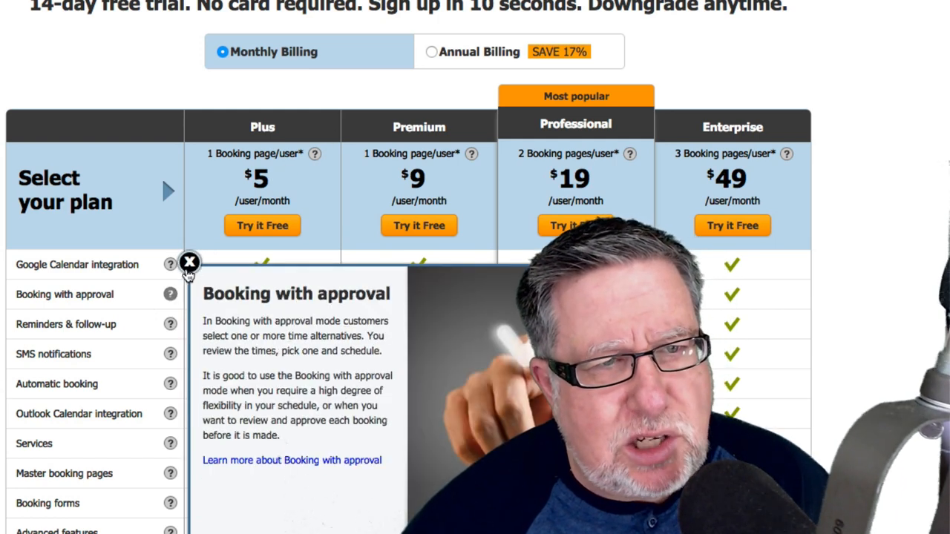
left_click(190, 261)
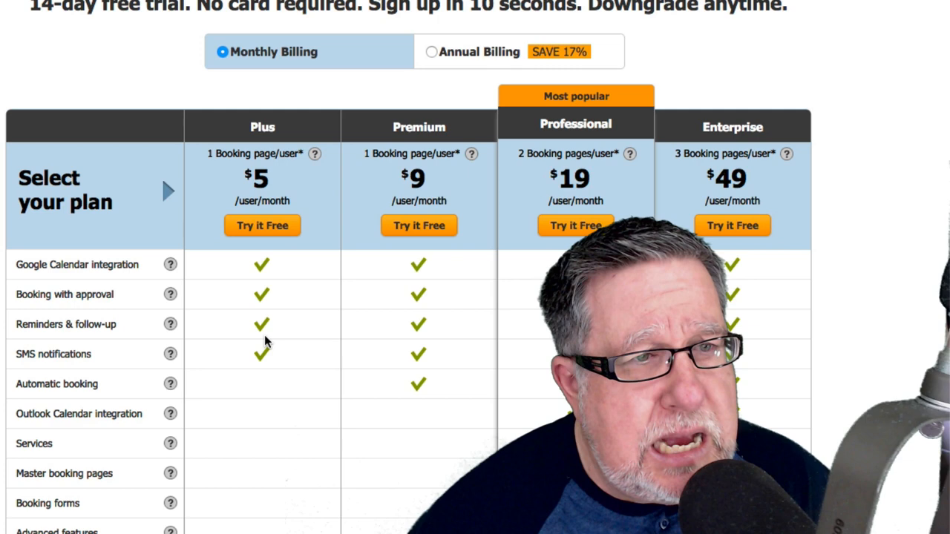
mouse_move(288, 398)
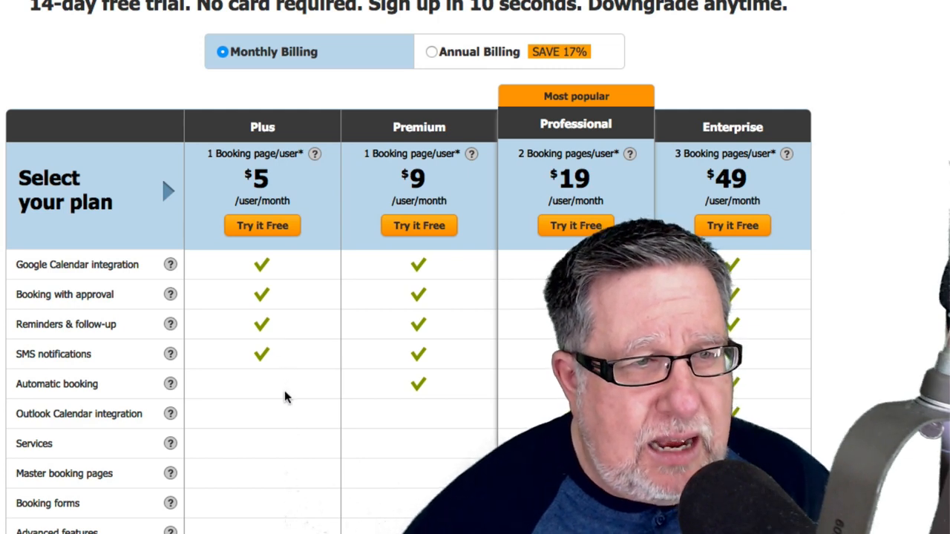
mouse_move(297, 410)
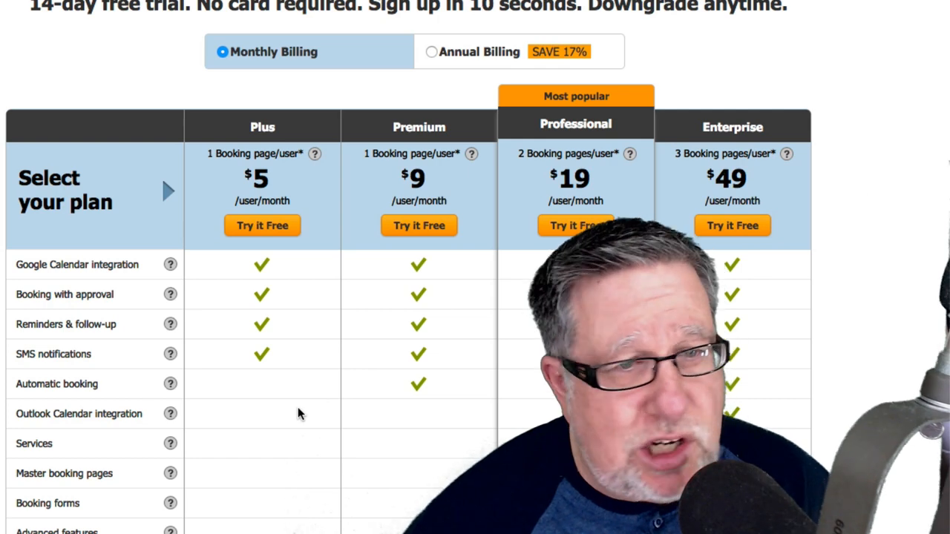
scroll("down", 3)
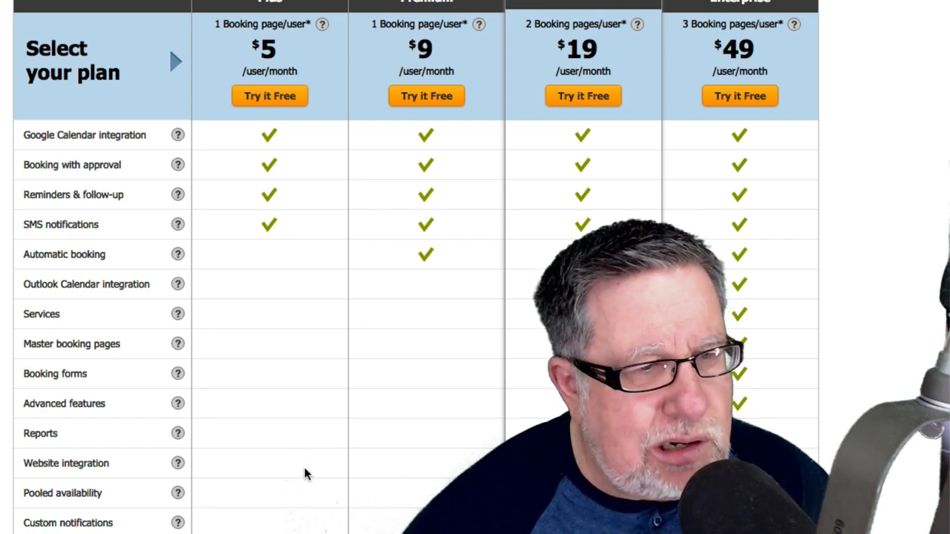
mouse_move(344, 453)
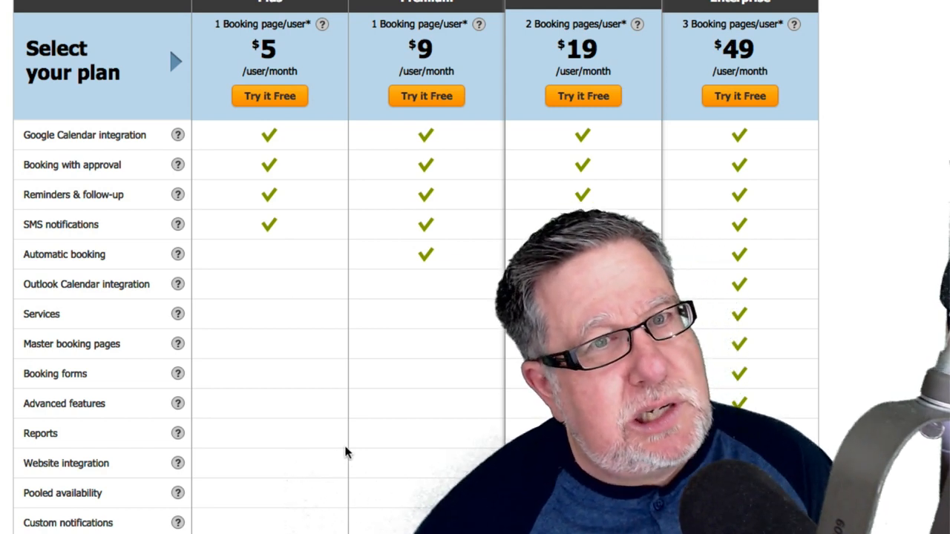
mouse_move(418, 267)
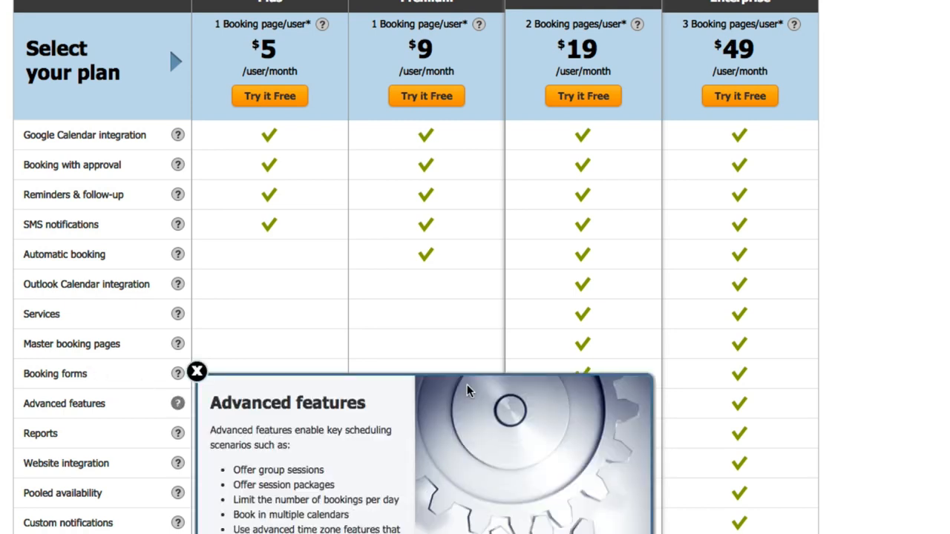
left_click(196, 371)
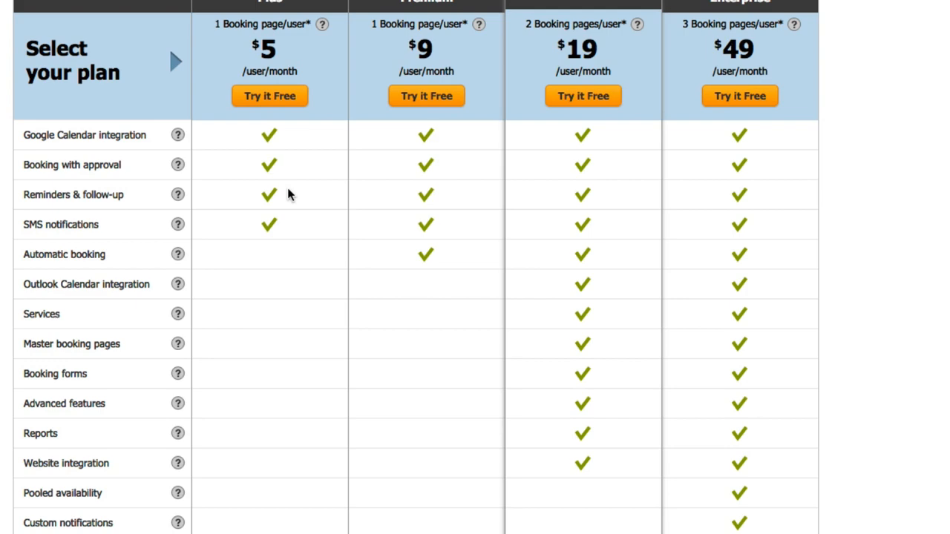
mouse_move(311, 80)
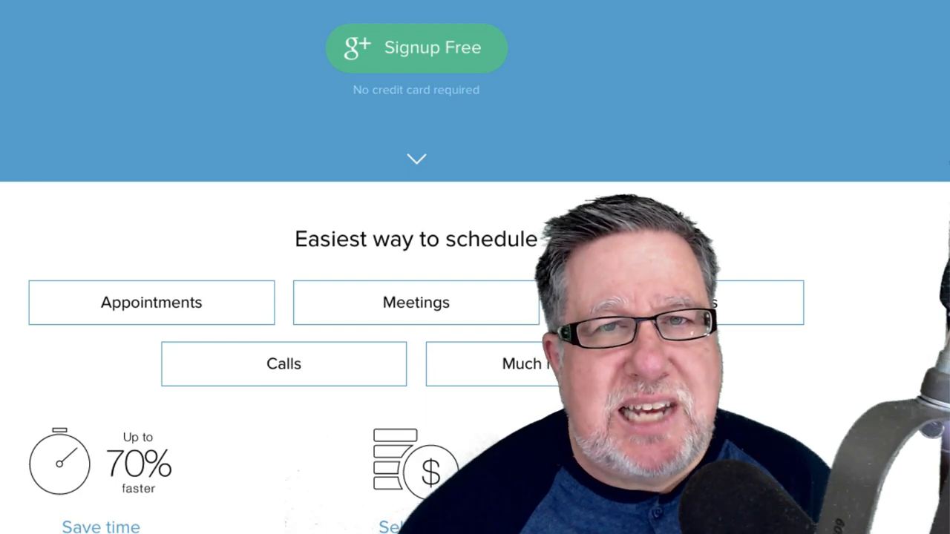
Scroll the Calendly home page down to the Free vs Premium pricing table
scroll("down", 3)
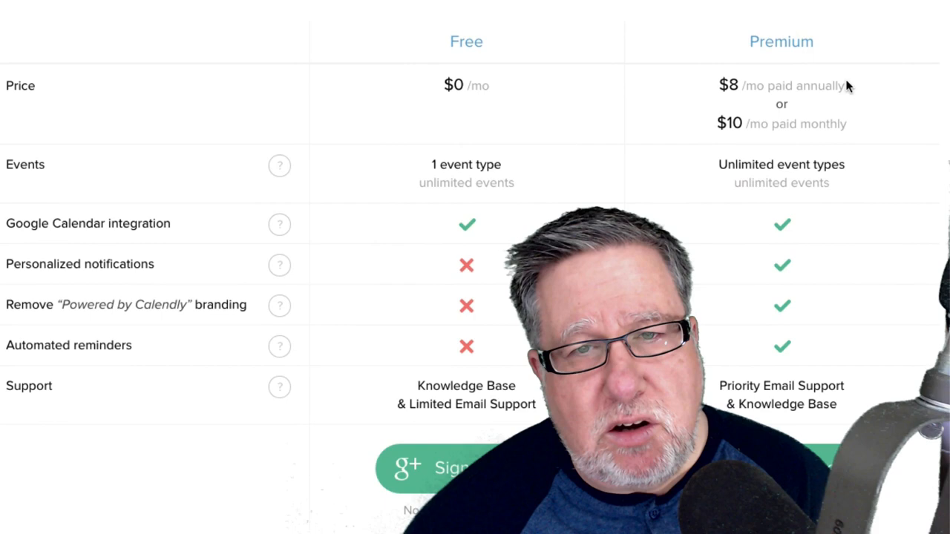
scroll("down", 3)
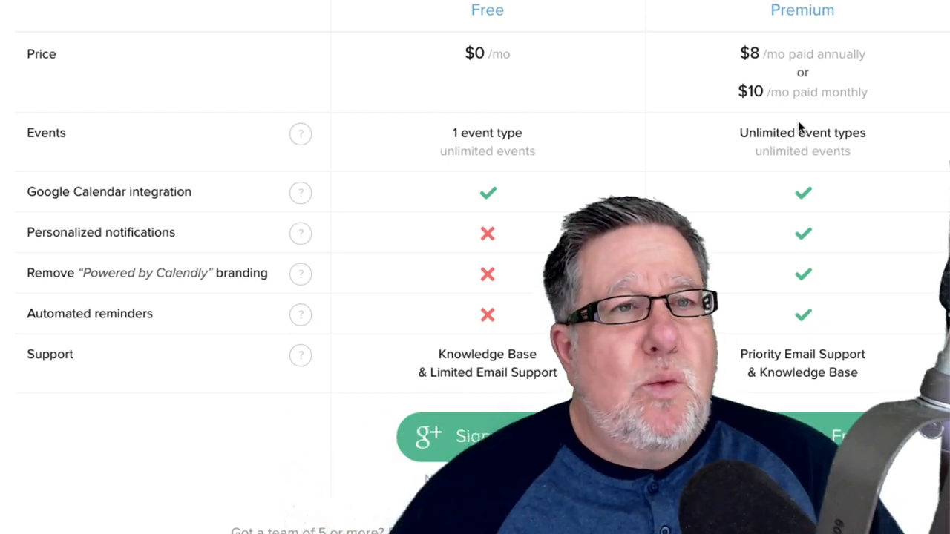
mouse_move(621, 40)
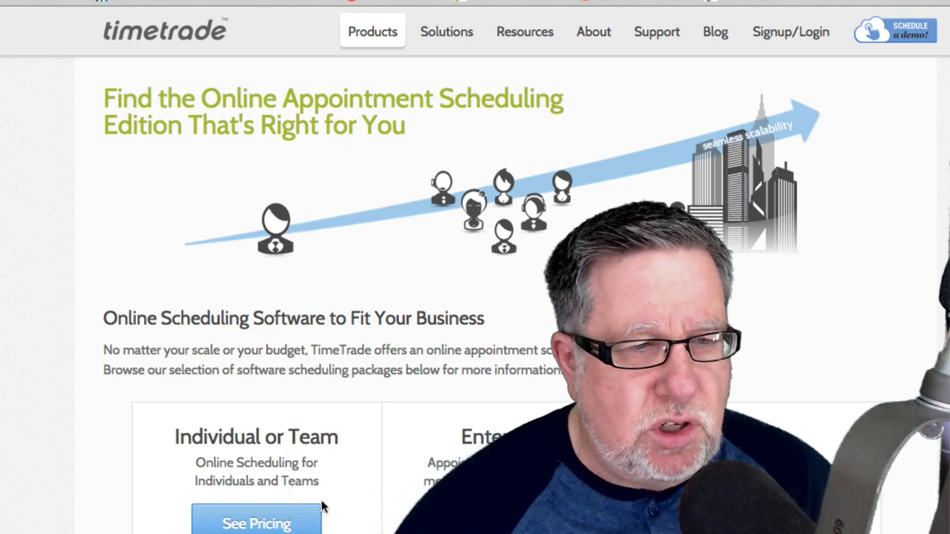
View TimeTrade's Individual or Team pricing with Free, $49 per year and from $99 editions
scroll("down", 3)
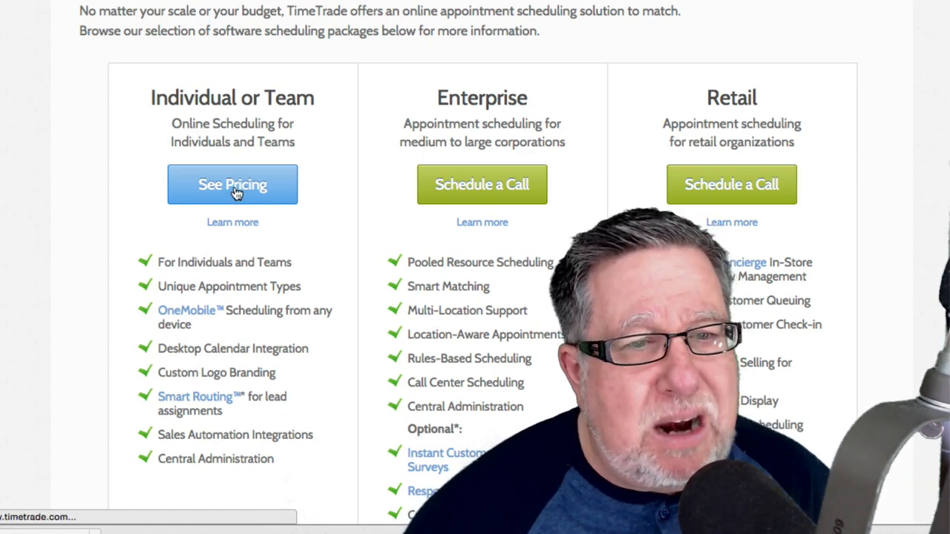
left_click(231, 184)
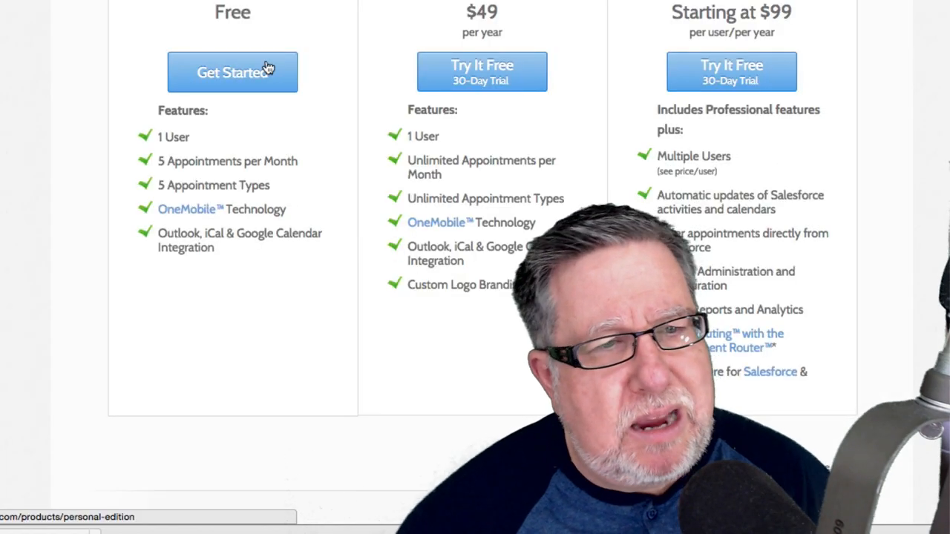
scroll("down", 3)
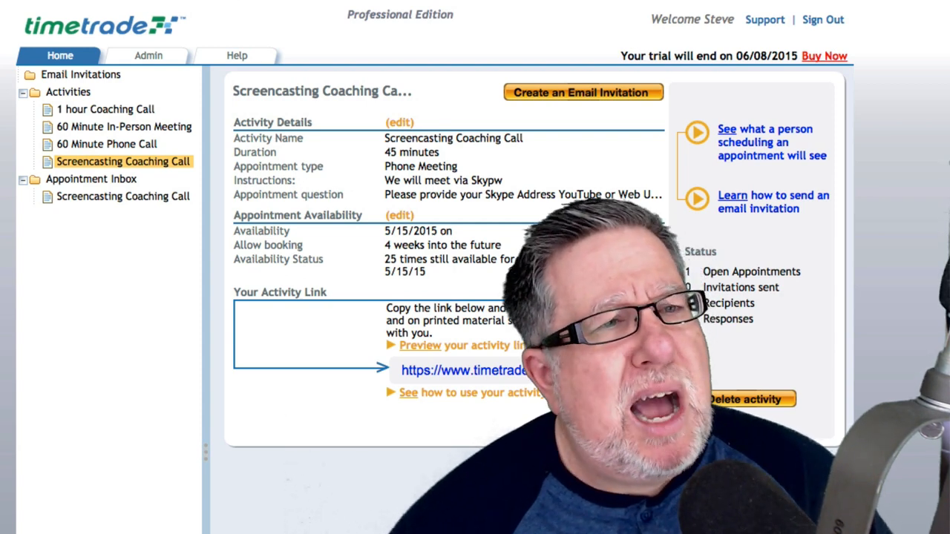
From the Admin menu, edit the Screencasting Coaching Call's appointment availability
left_click(148, 55)
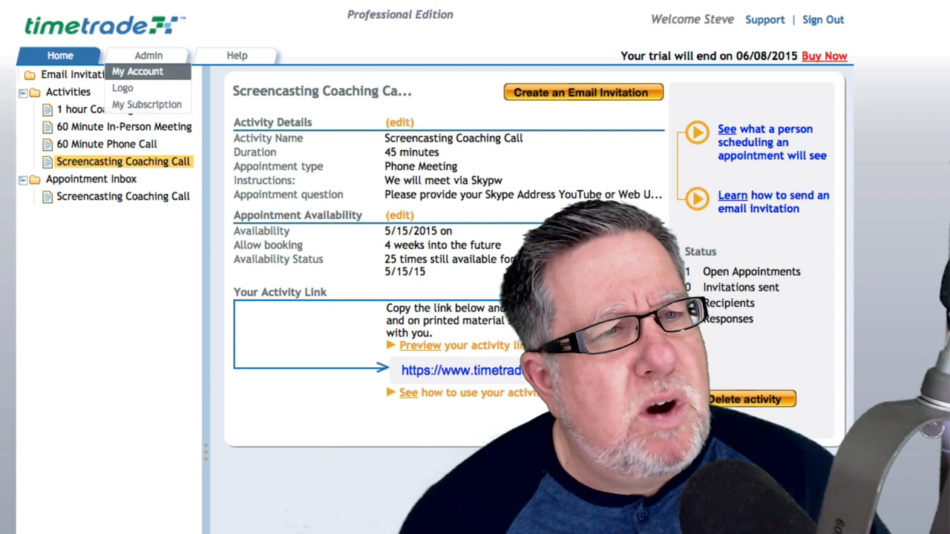
mouse_move(145, 104)
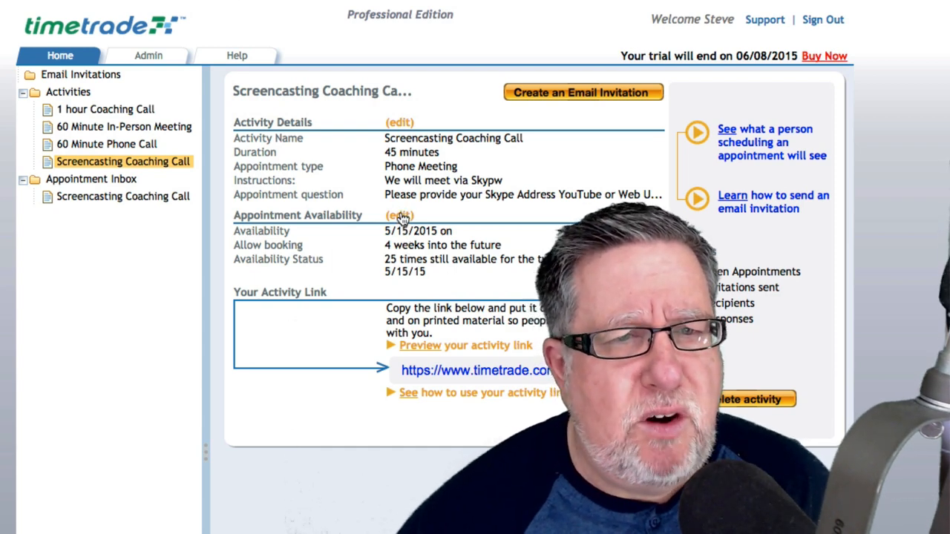
left_click(400, 216)
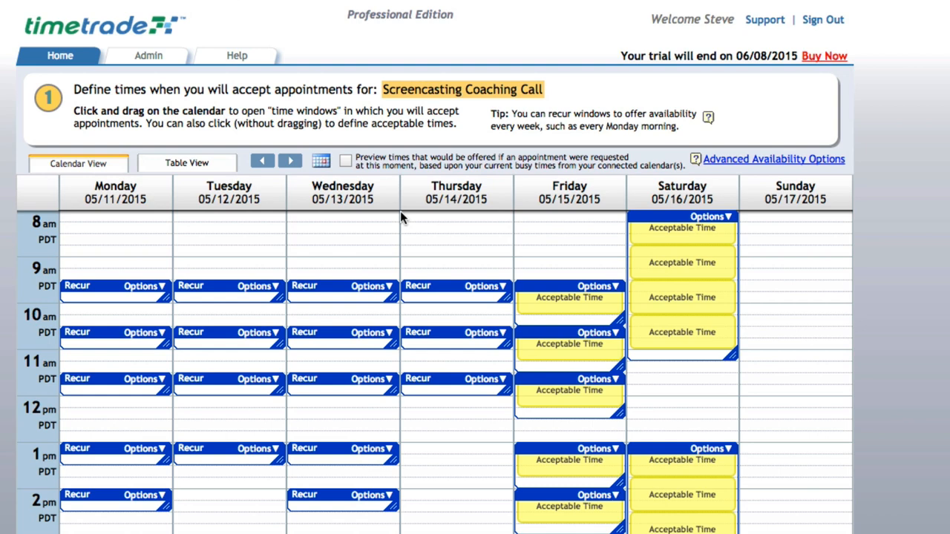
mouse_move(576, 264)
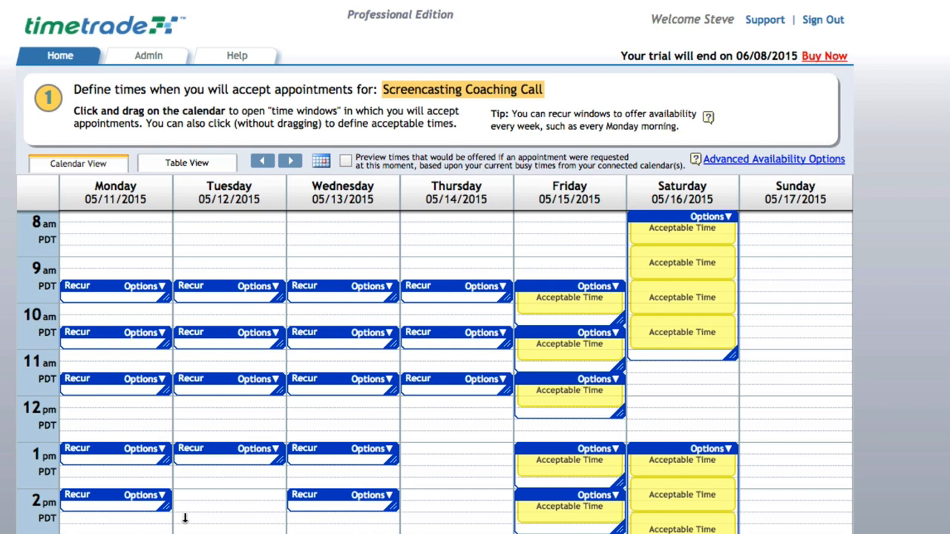
mouse_move(411, 505)
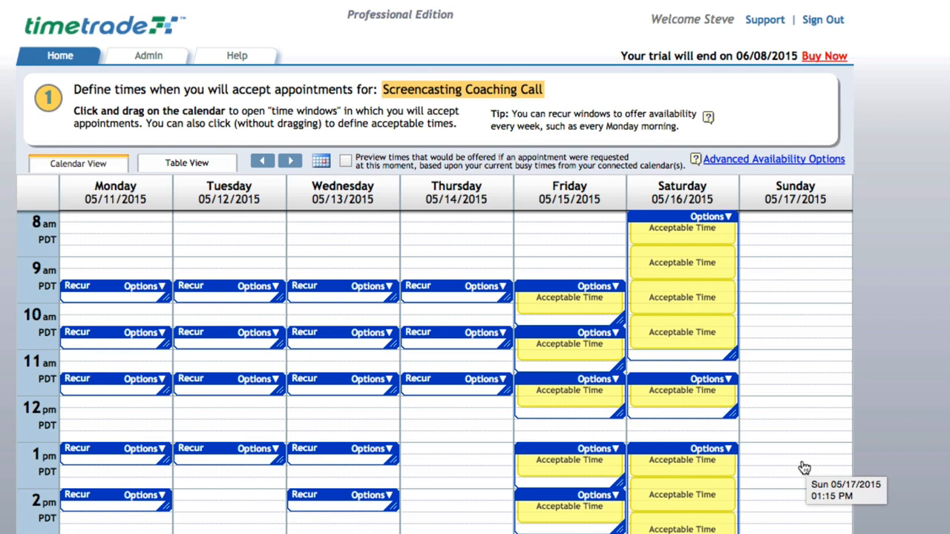
mouse_move(605, 445)
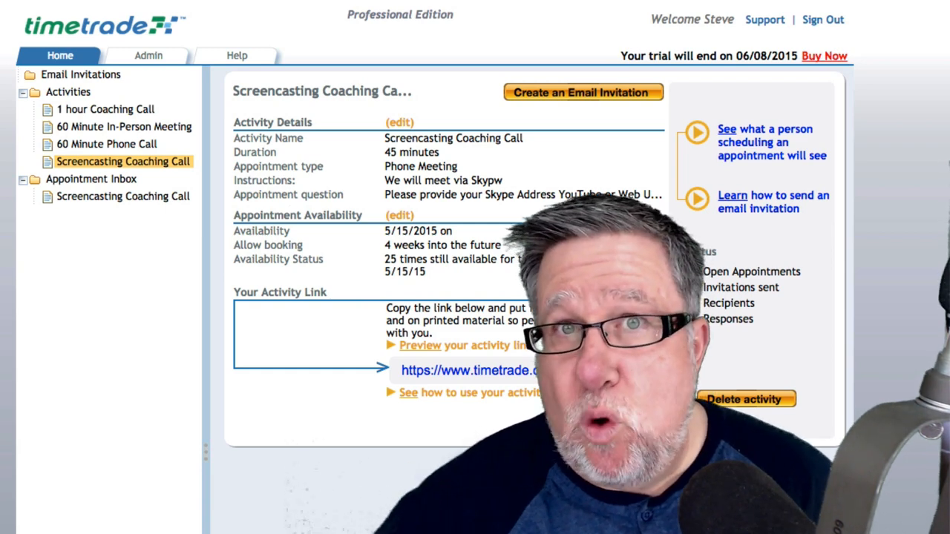
mouse_move(359, 409)
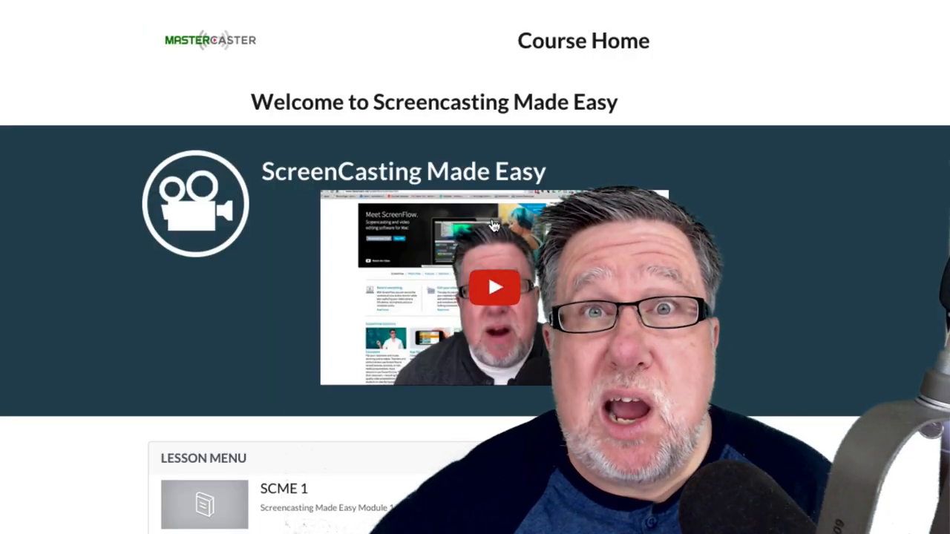
Scroll the course home page to the Early Bird Bonus 'Click to schedule' button beside lessons SCME 1–8
scroll("down", 3)
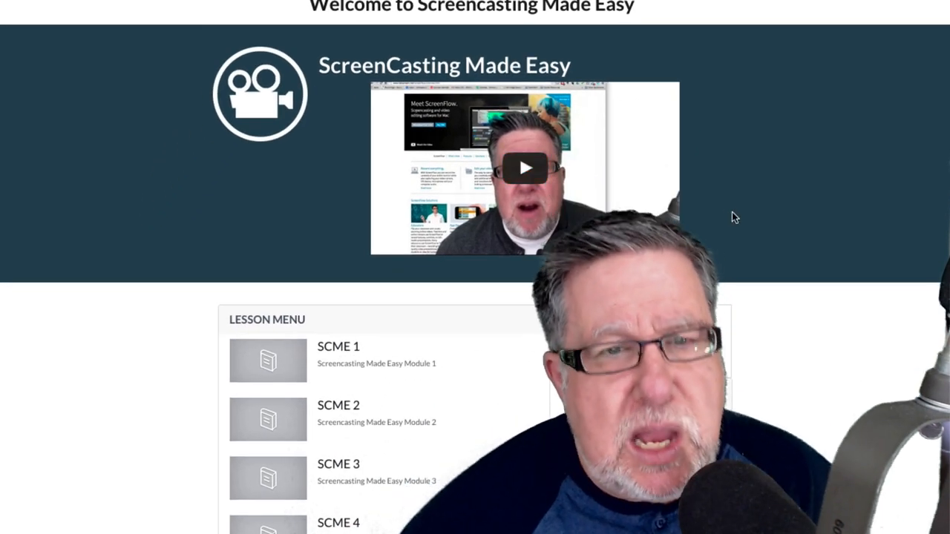
scroll("down", 3)
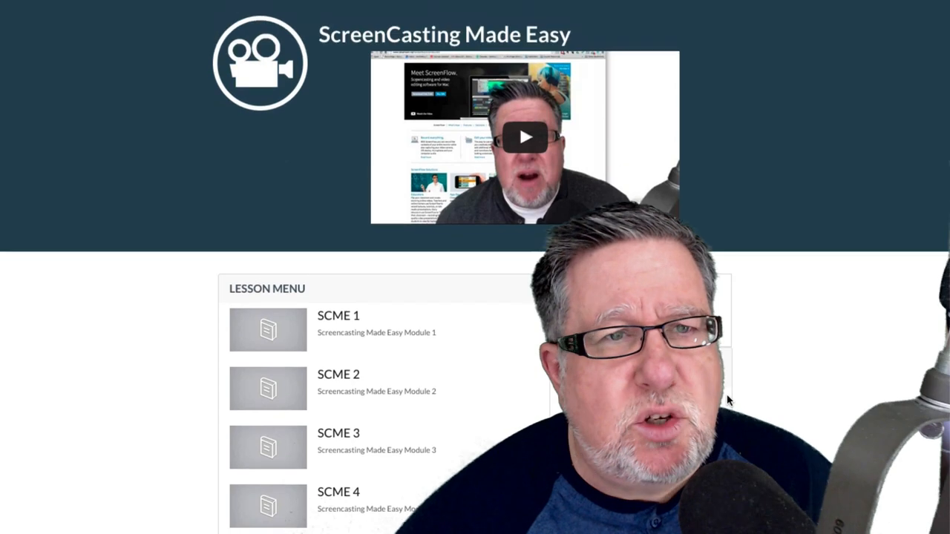
scroll("down", 3)
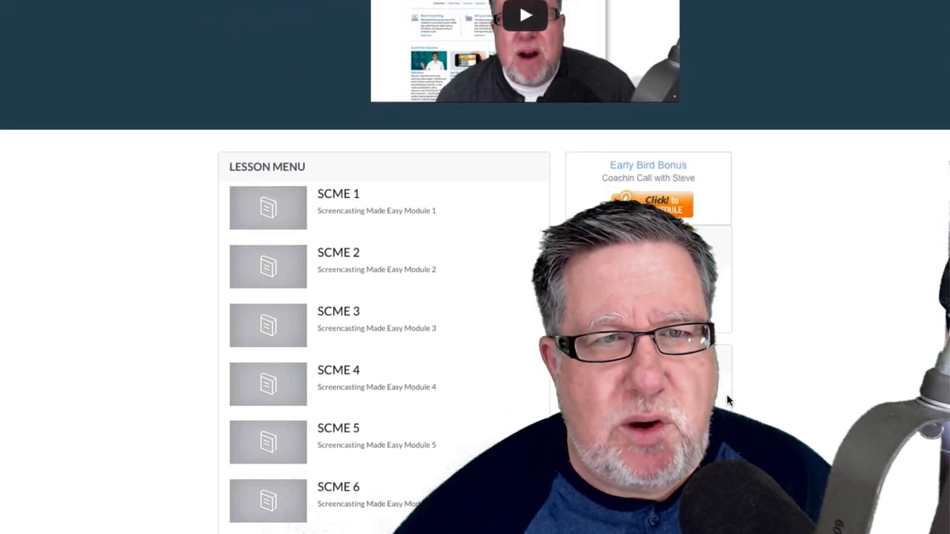
scroll("down", 3)
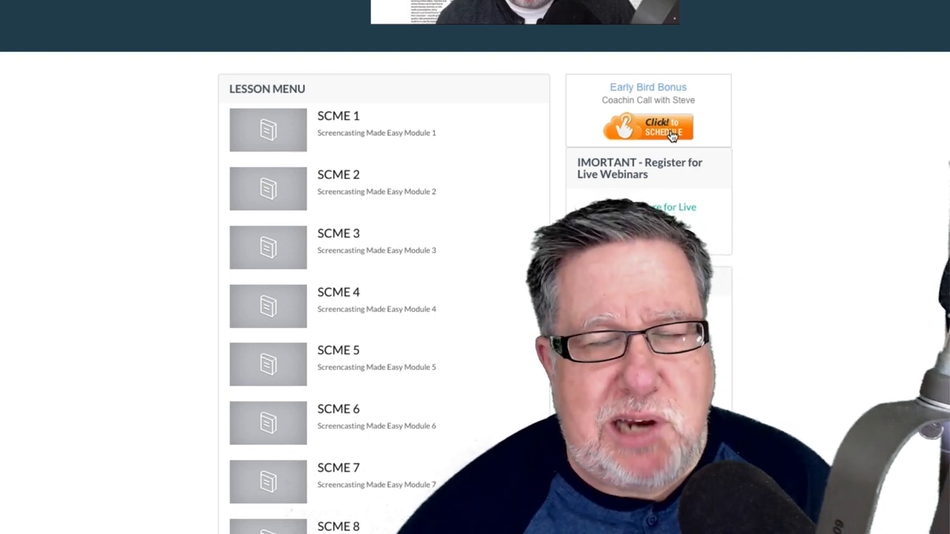
Launch the coaching call booking widget and choose the 10:30 AM slot on Friday, May 15
left_click(647, 126)
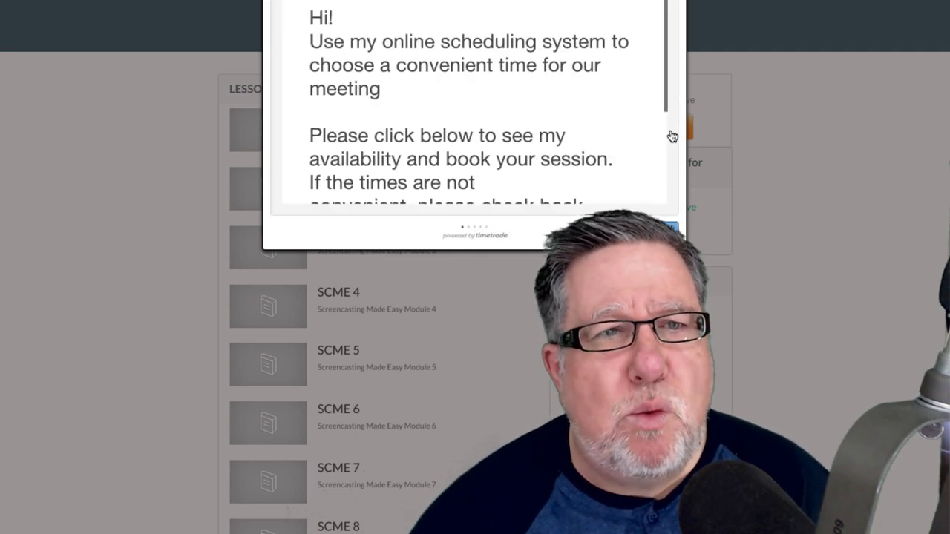
mouse_move(611, 131)
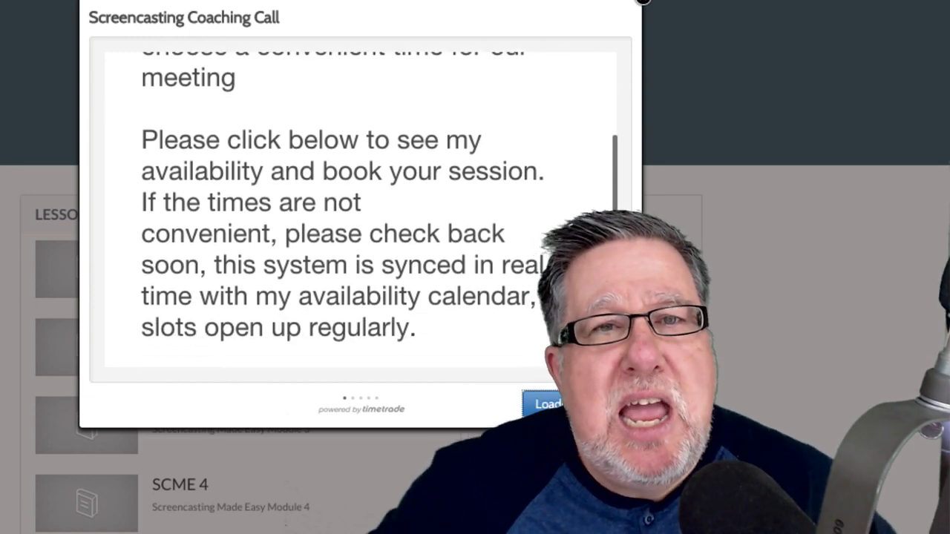
left_click(549, 404)
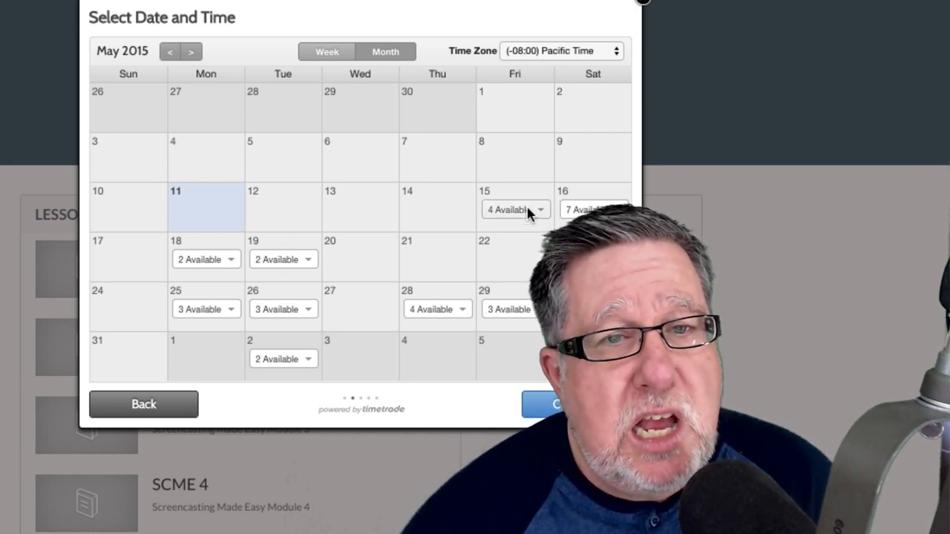
left_click(510, 210)
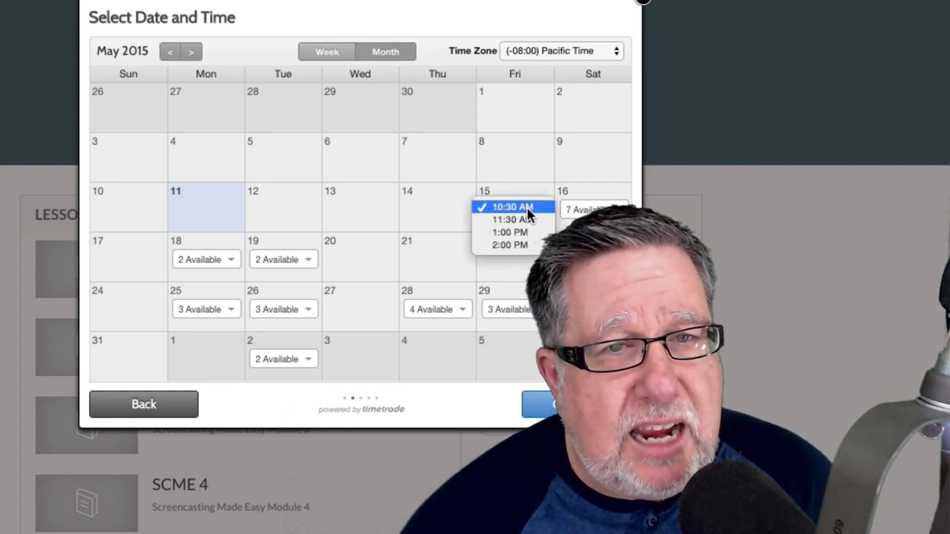
left_click(511, 208)
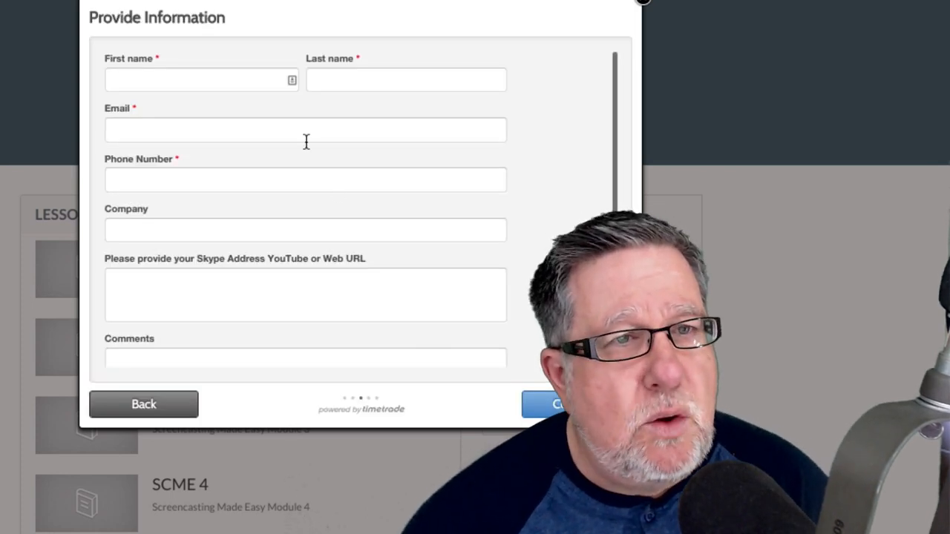
Enter name test info, email info, phone 7783444 and company asD in the booking form
type("te")
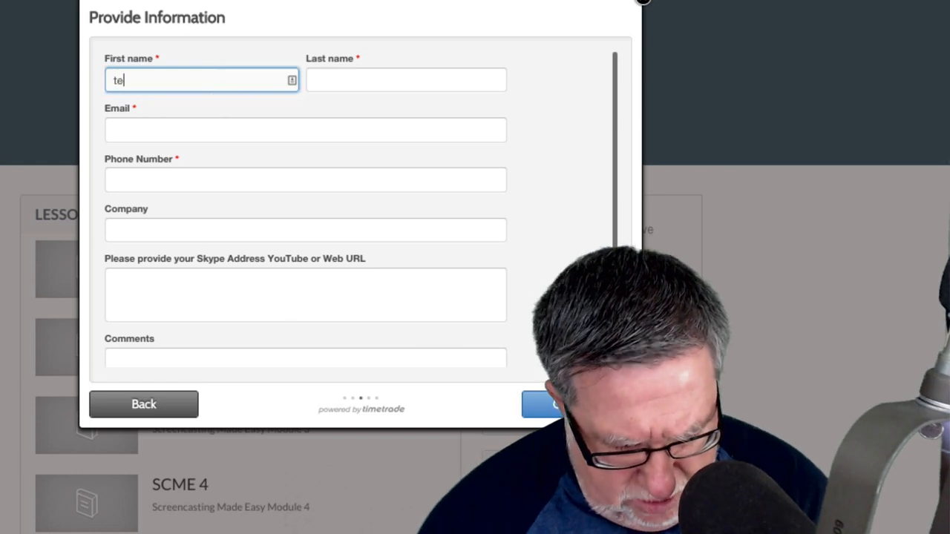
type("in")
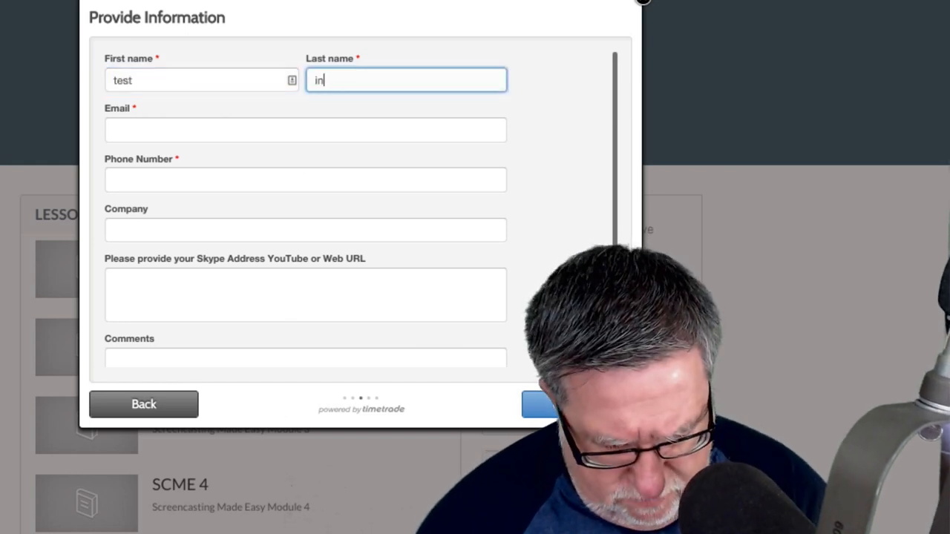
left_click(304, 129)
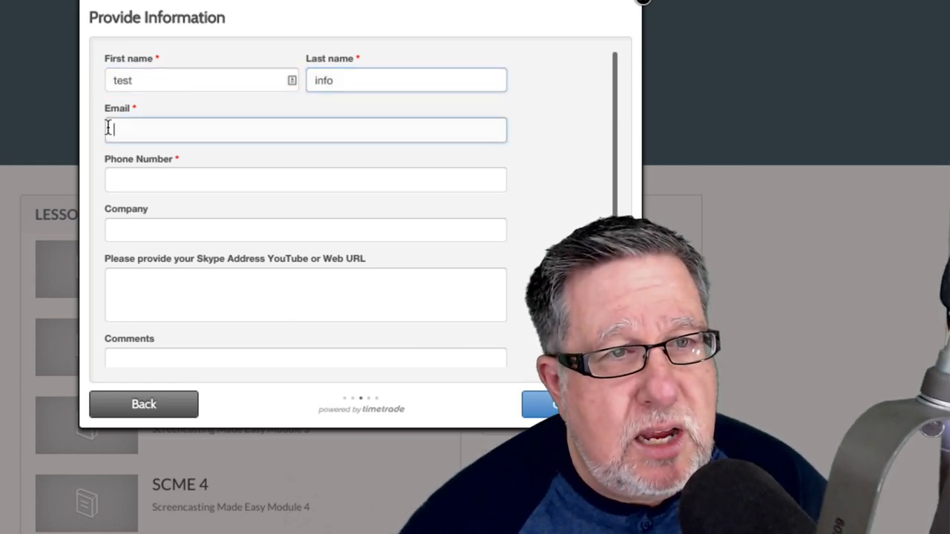
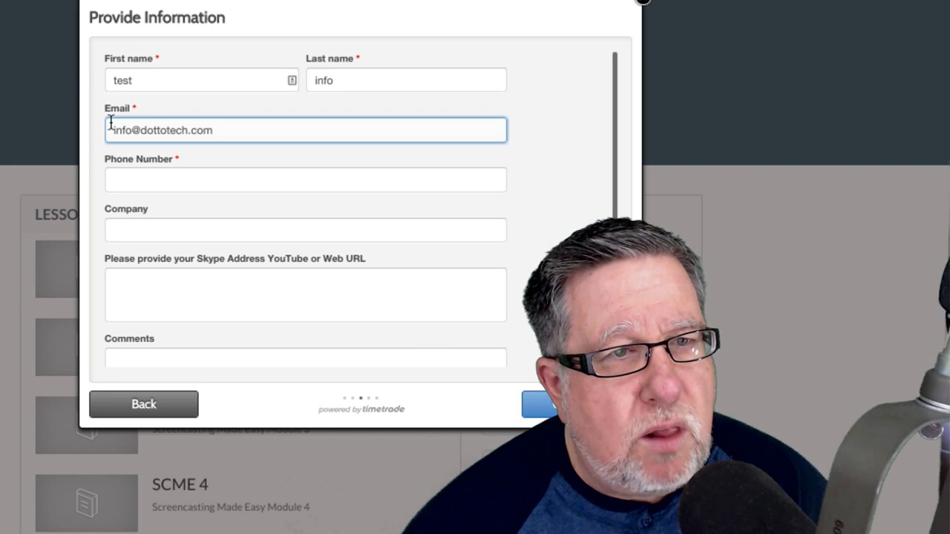
left_click(304, 179)
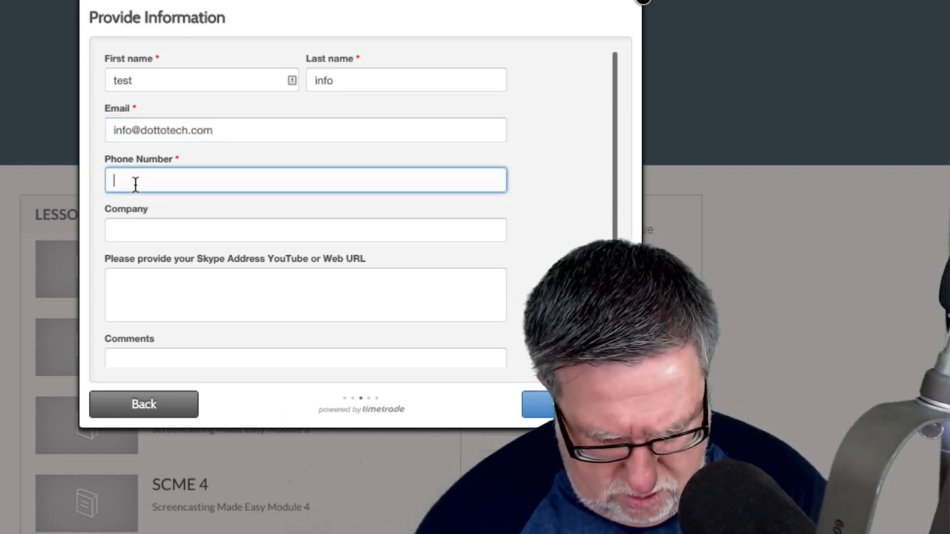
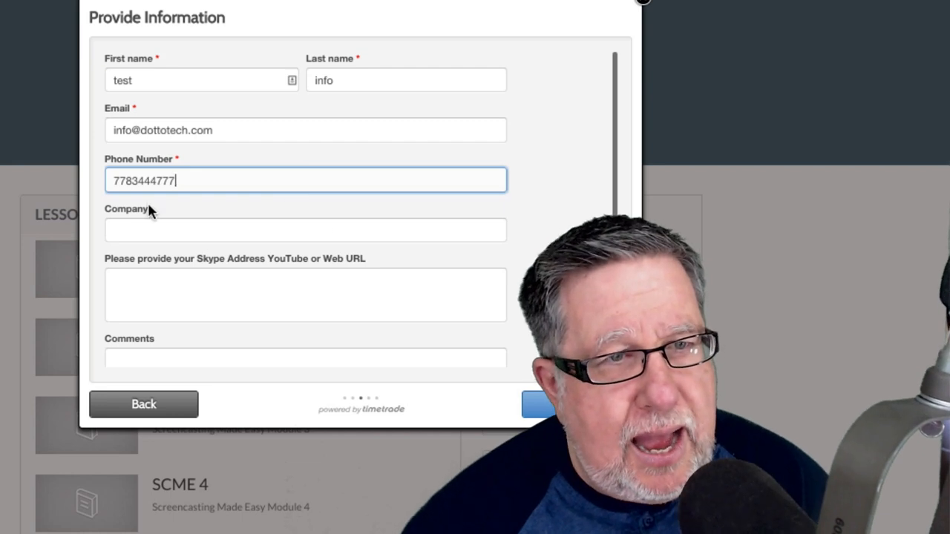
type("asDd")
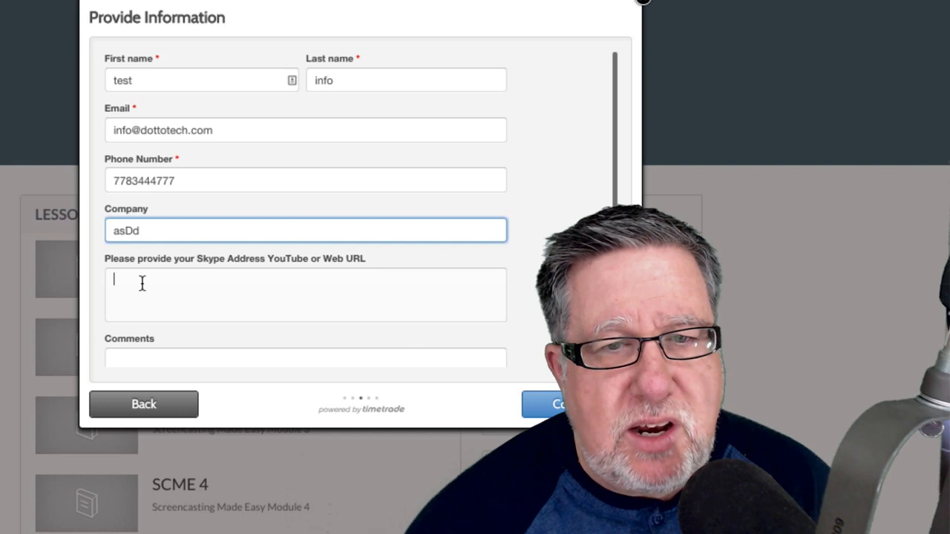
Confirm the Friday, May 15, 10:30–11:15 AM coaching call appointment
left_click(552, 404)
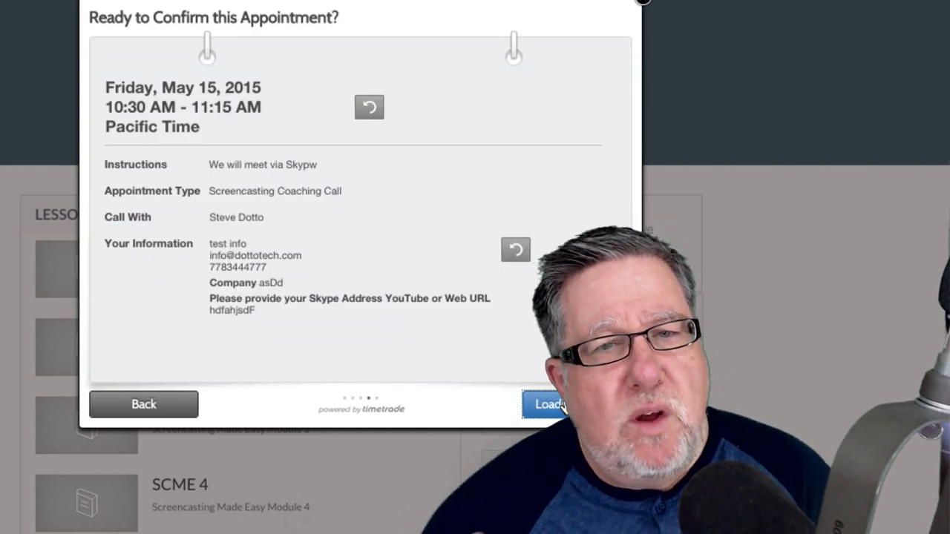
left_click(546, 404)
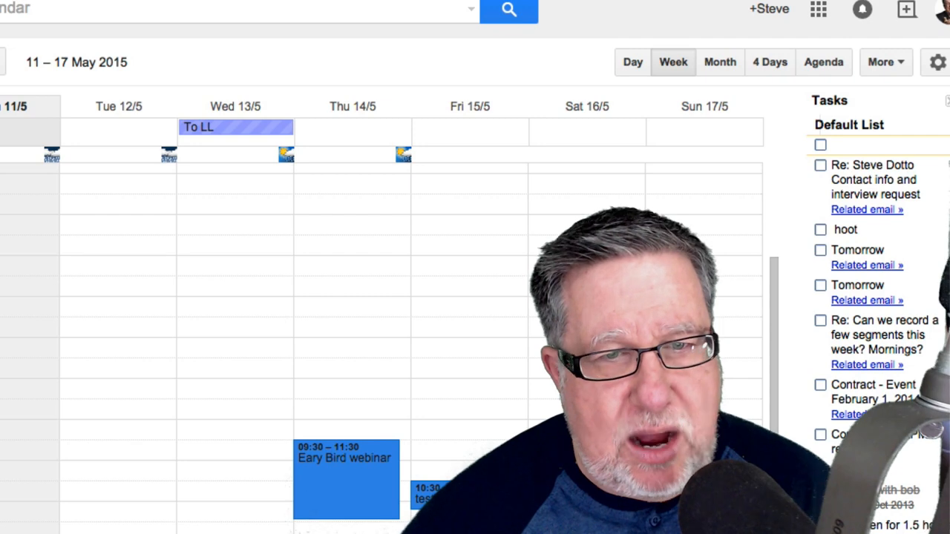
View the synced test info booking on Fri 15/5 in Google Calendar, including its confirmation number
scroll("down", 3)
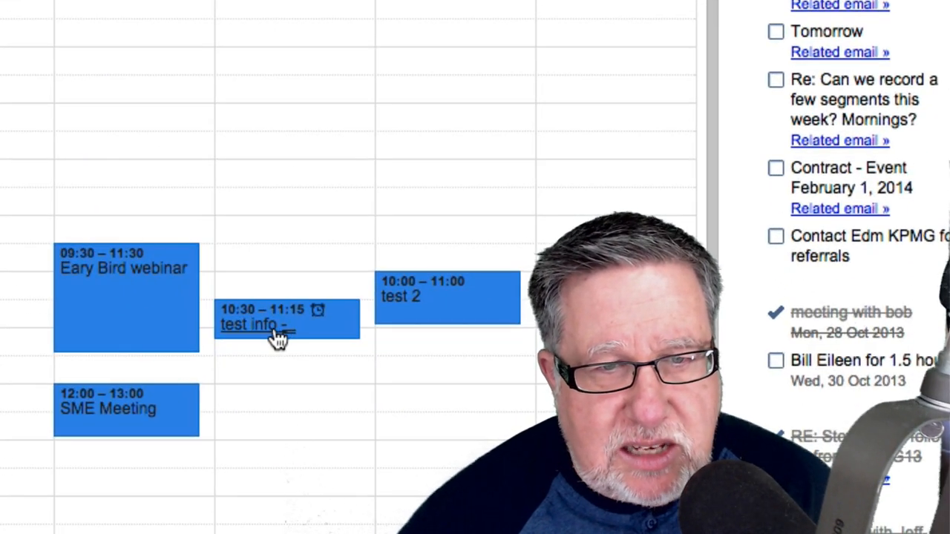
left_click(250, 324)
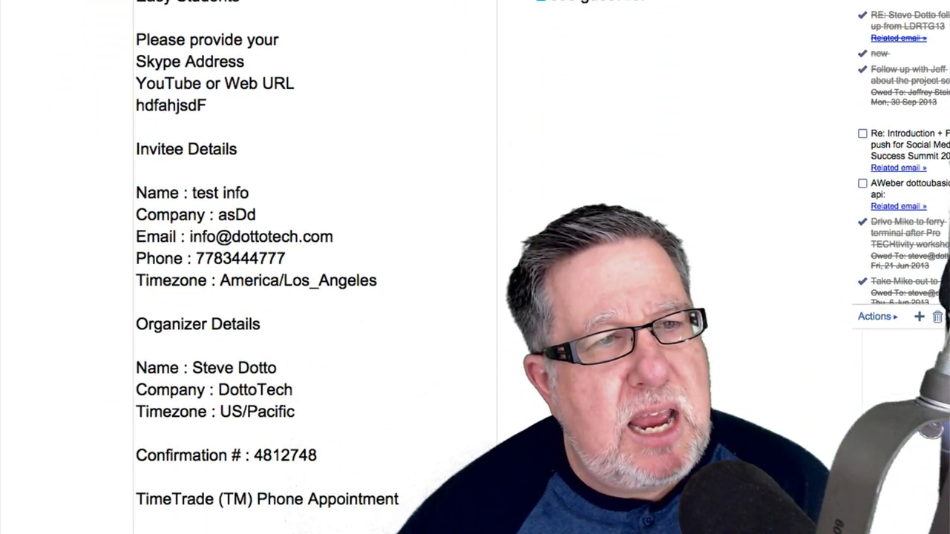
scroll("down", 3)
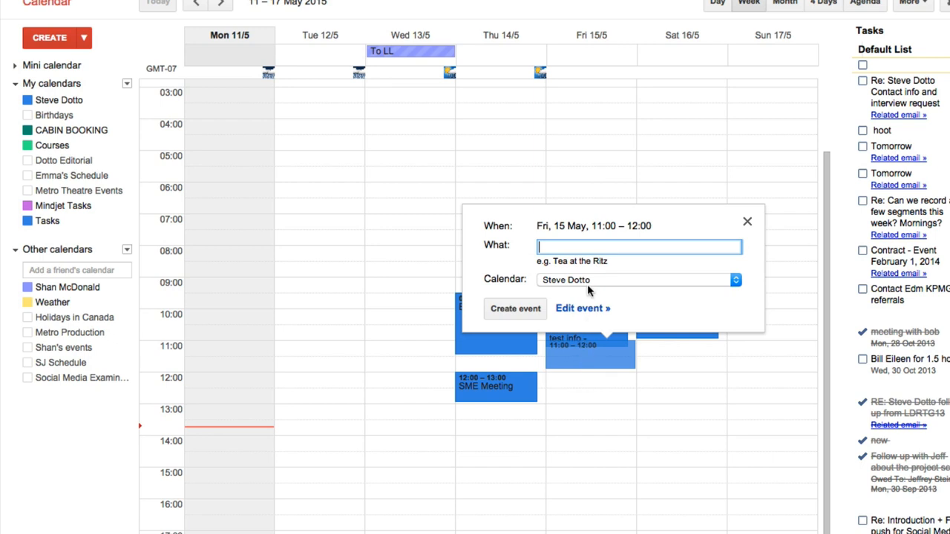
Create a Friday 15 May event named 'something New' after the test info booking
type("something New")
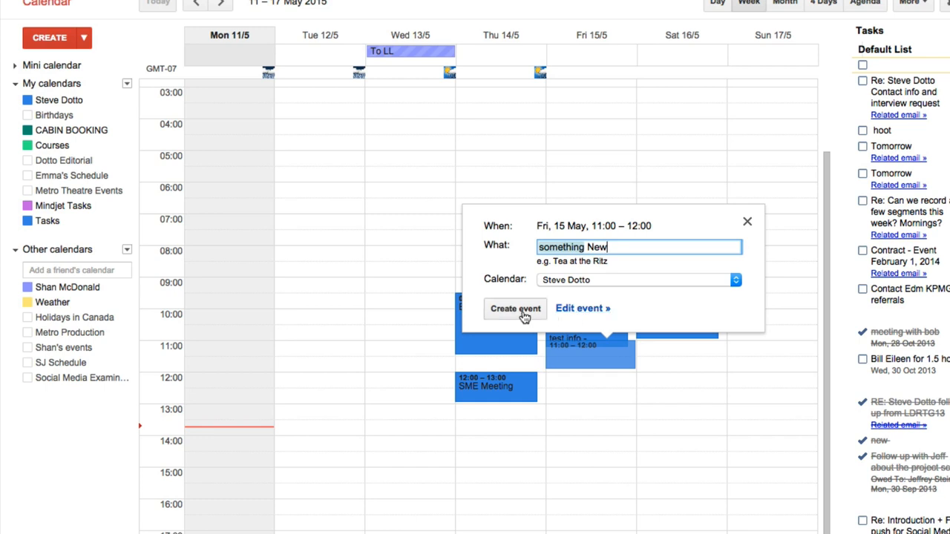
left_click(515, 308)
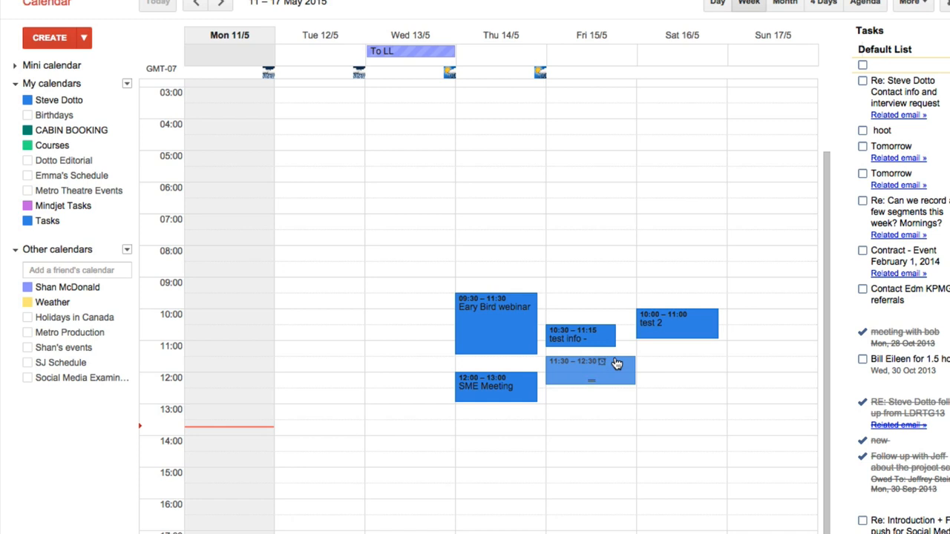
type("something New")
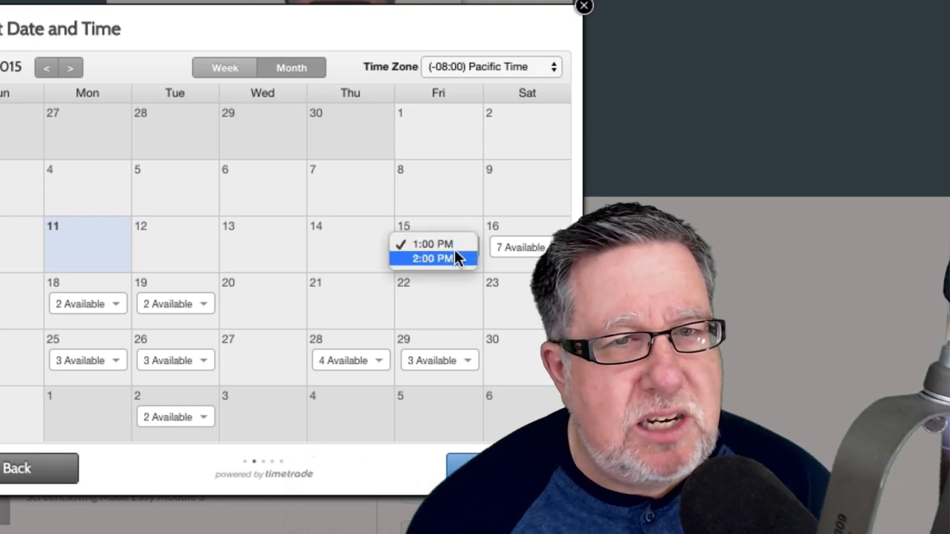
mouse_move(456, 276)
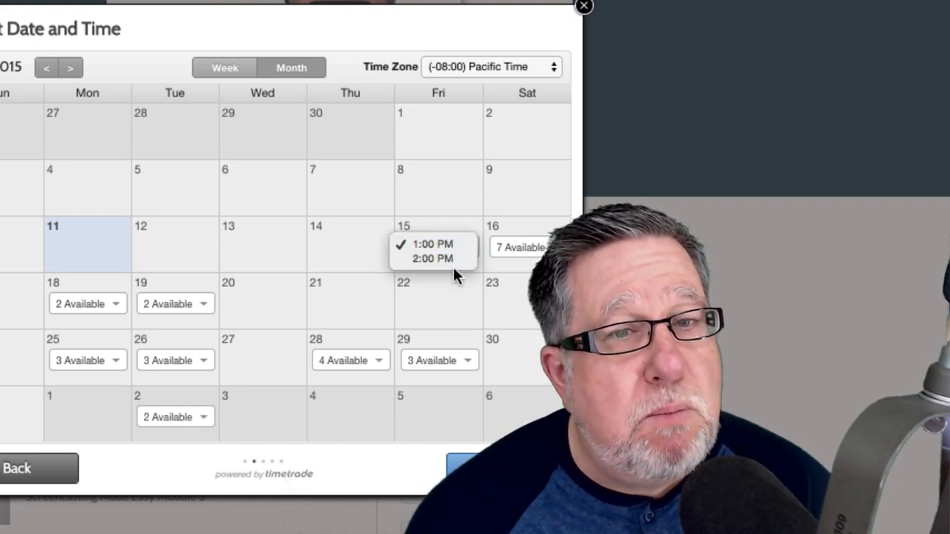
mouse_move(434, 258)
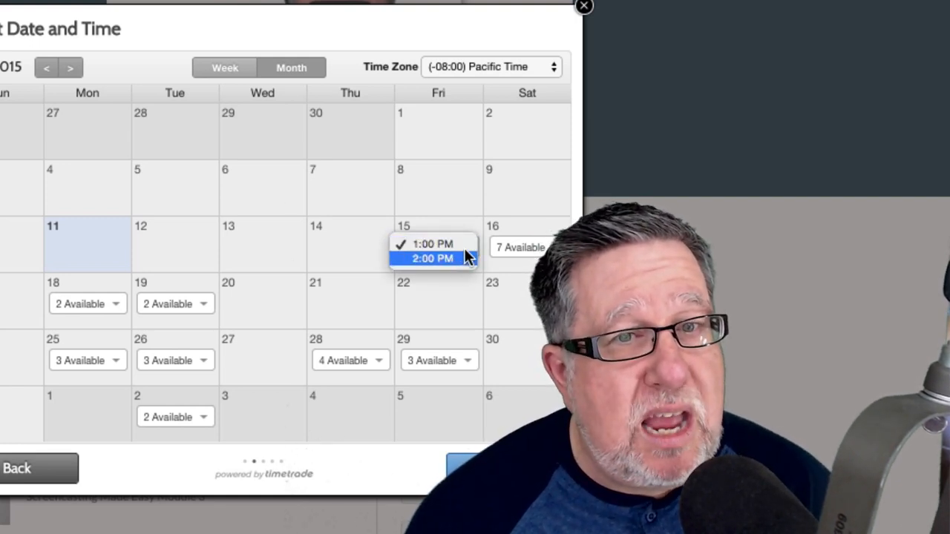